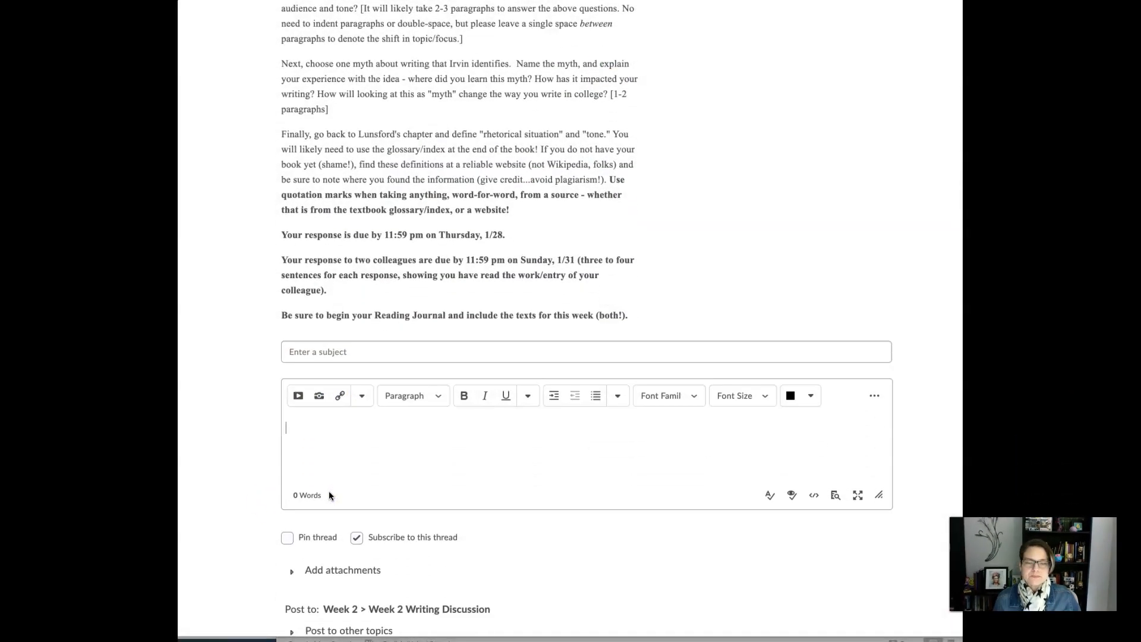
mouse_move(546, 432)
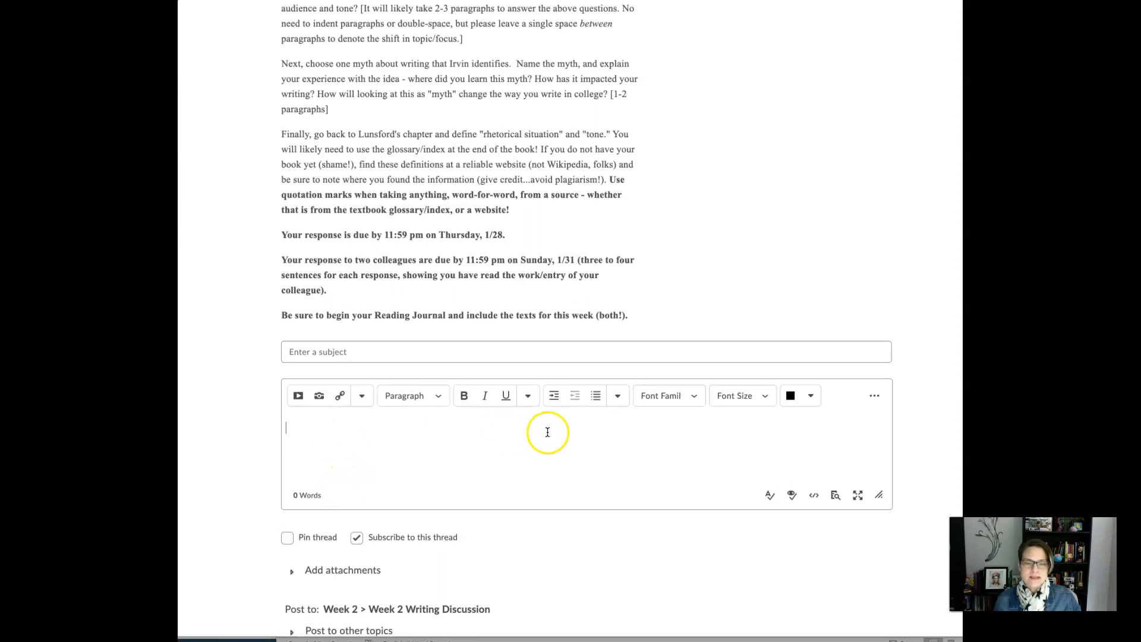
mouse_move(557, 430)
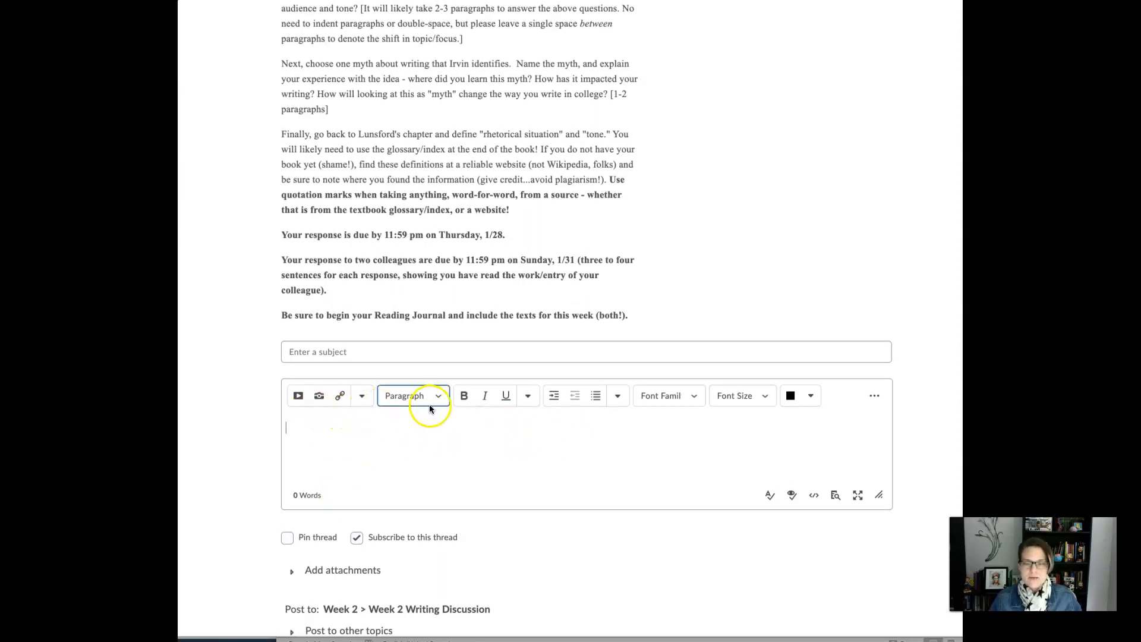
- Browse the paragraph-style and font lists, then expand the editor's extra formatting tools
click(437, 396)
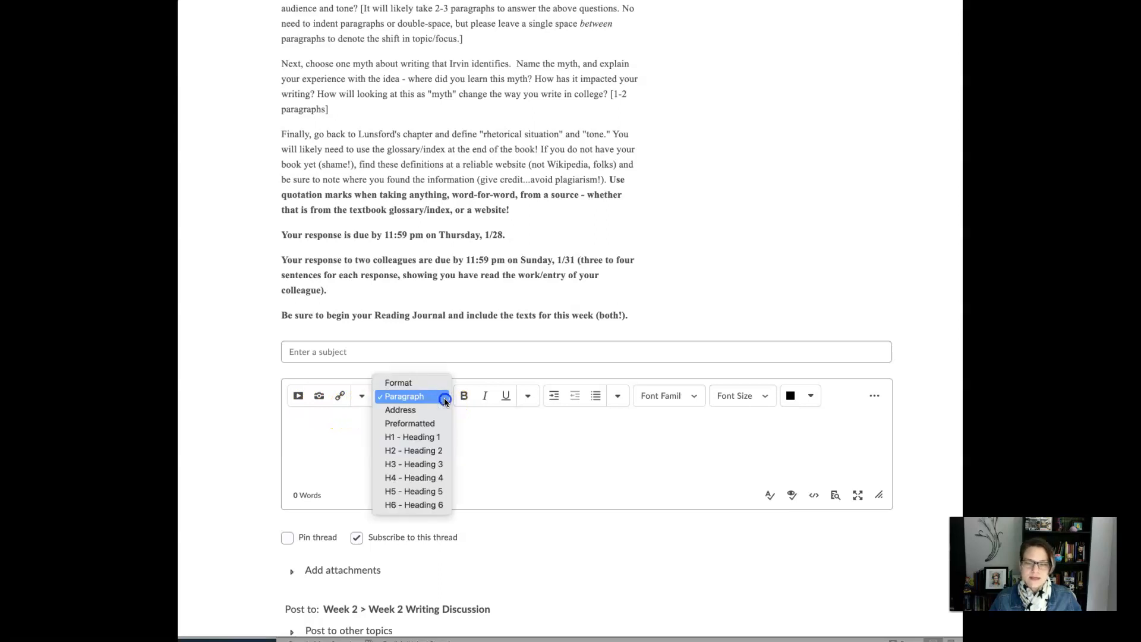
click(403, 397)
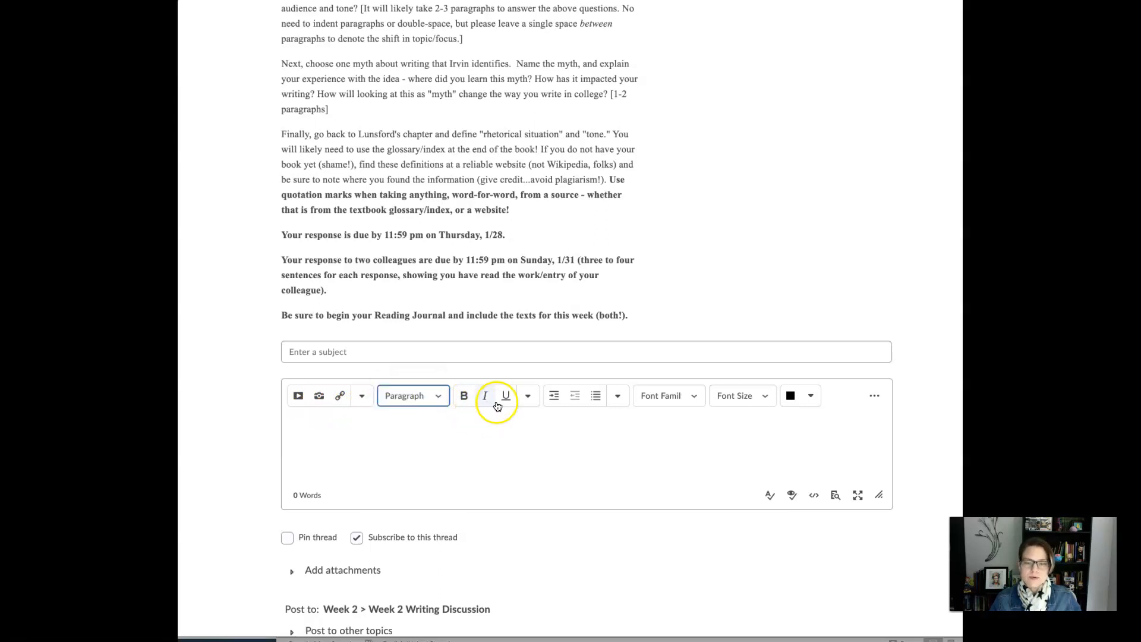
mouse_move(473, 407)
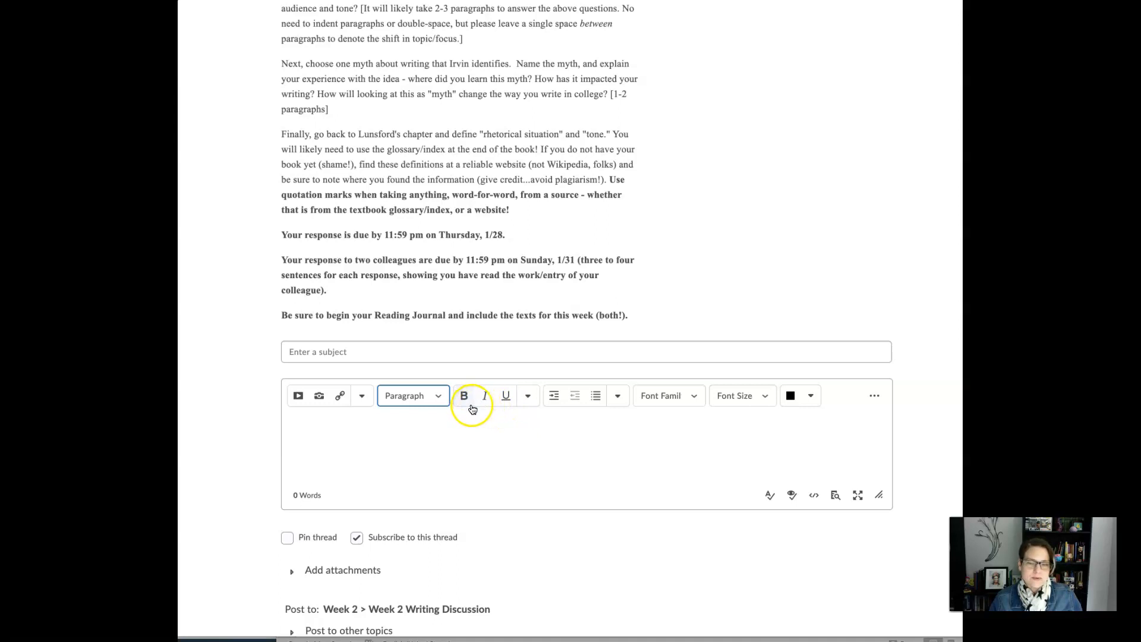
mouse_move(484, 395)
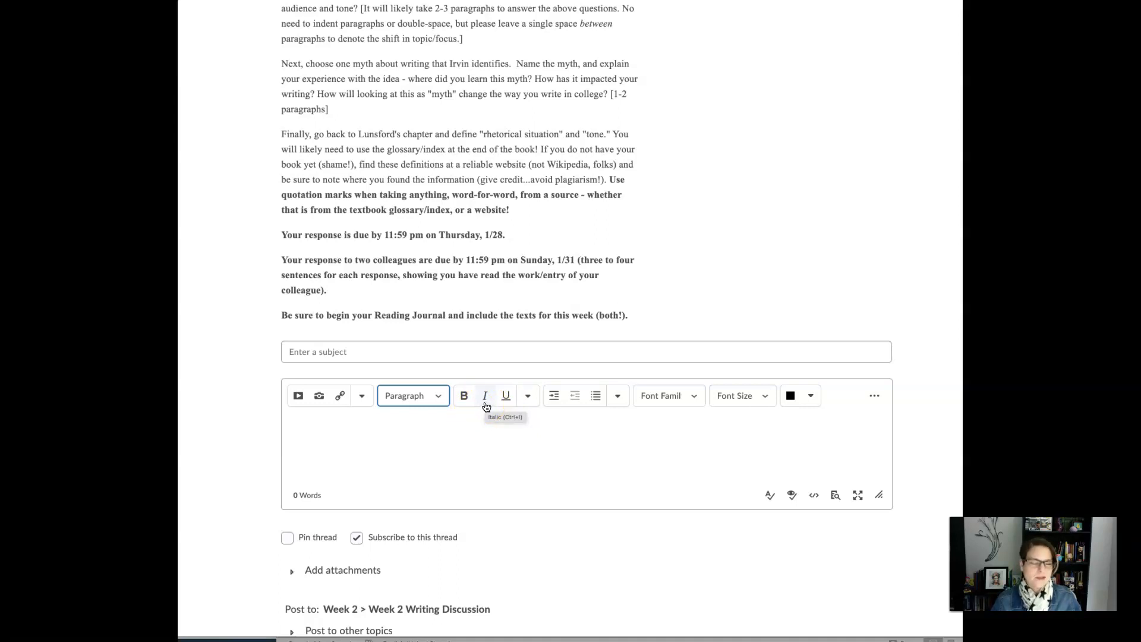
mouse_move(683, 400)
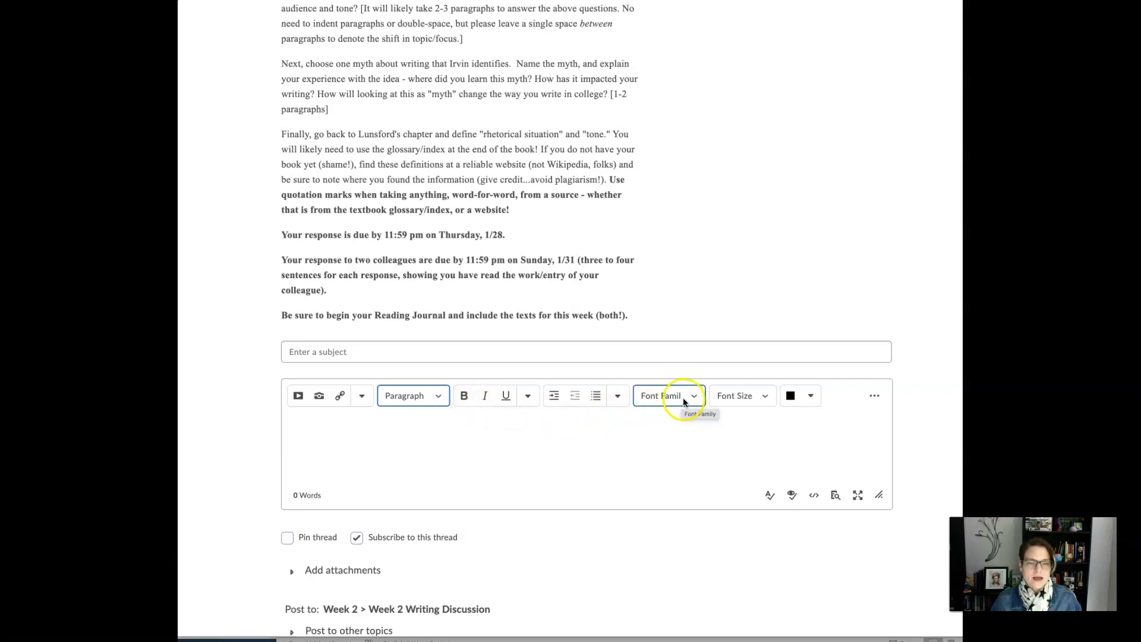
click(668, 396)
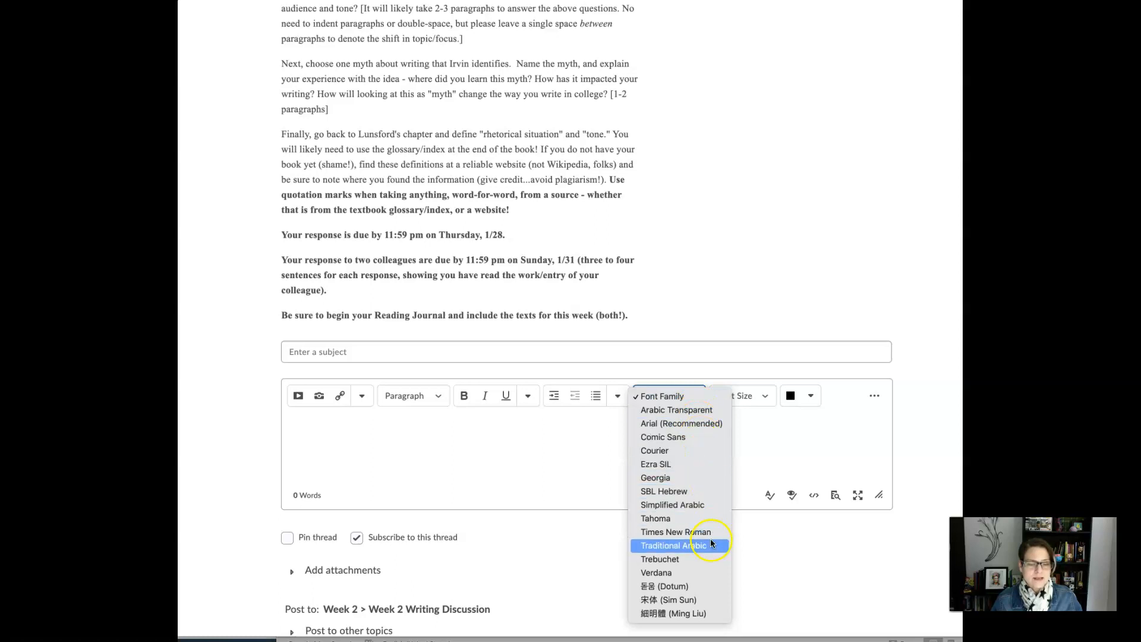
mouse_move(692, 531)
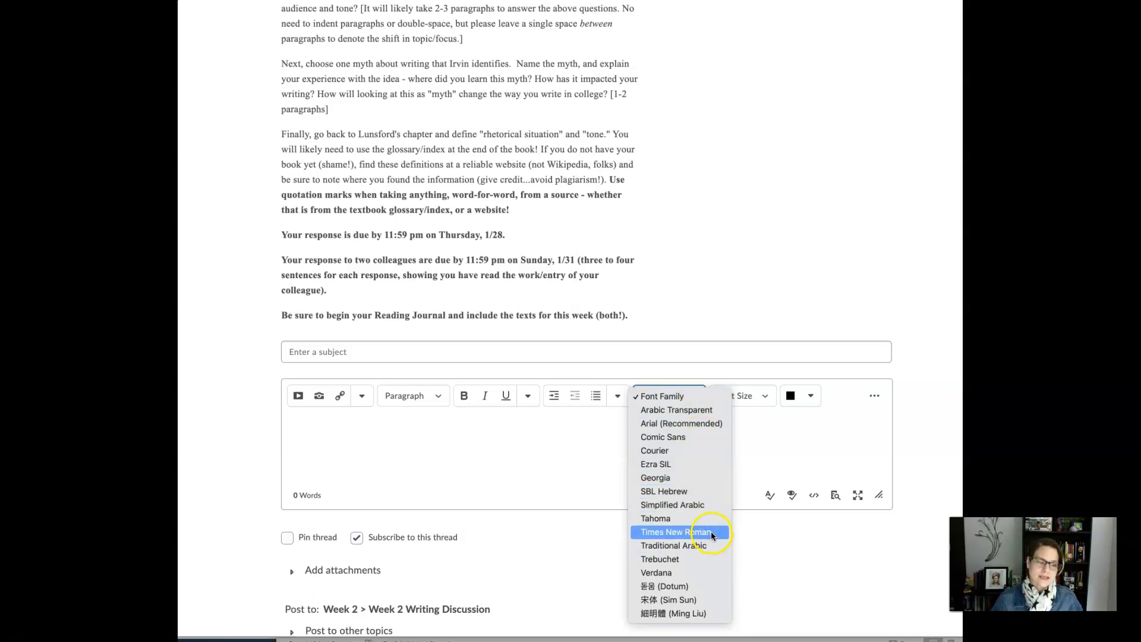
mouse_move(717, 537)
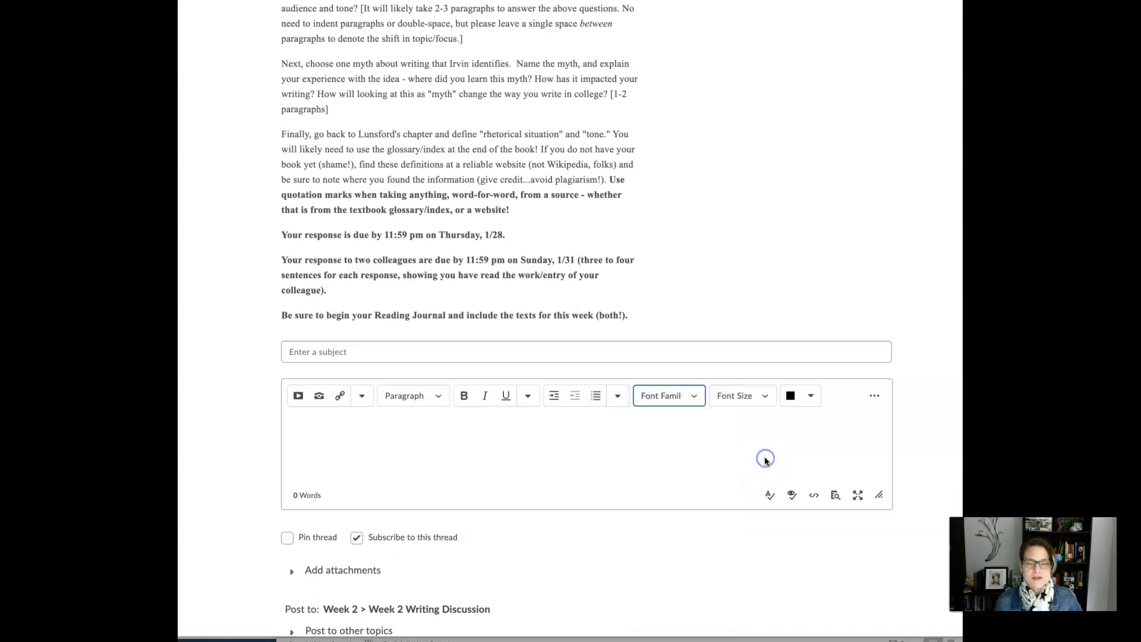
mouse_move(737, 404)
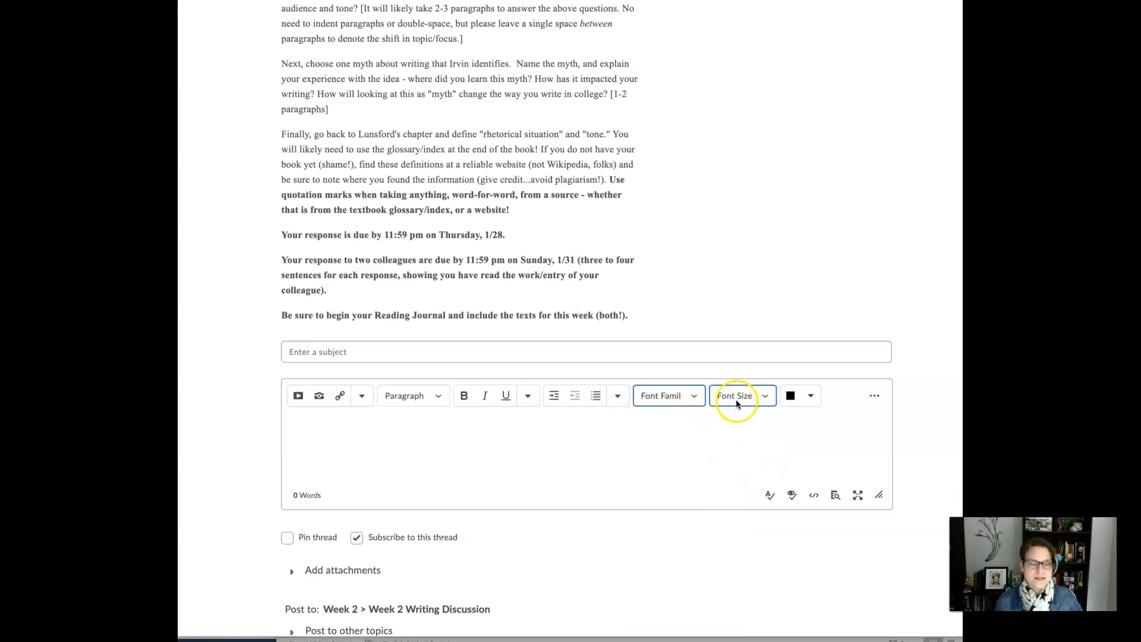
mouse_move(875, 395)
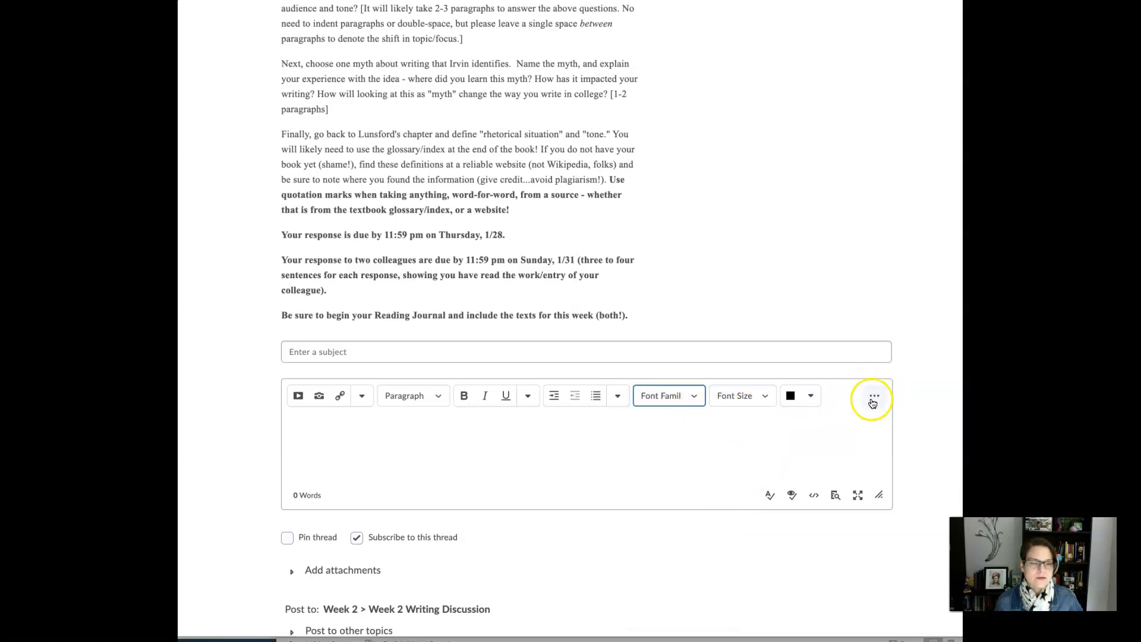
click(873, 396)
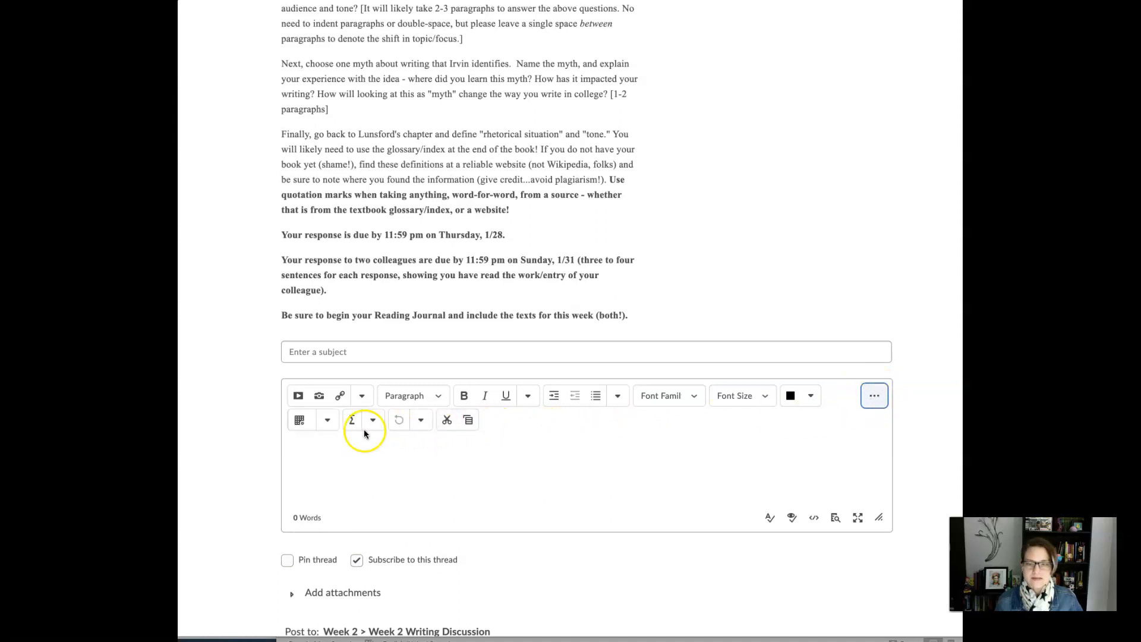
mouse_move(538, 450)
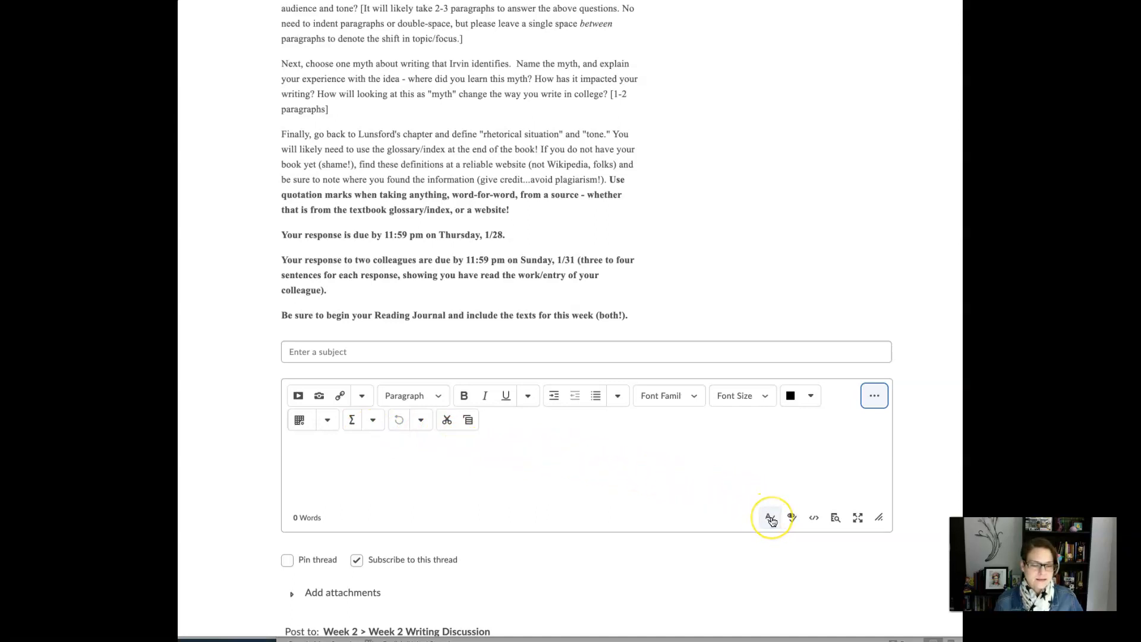
mouse_move(770, 518)
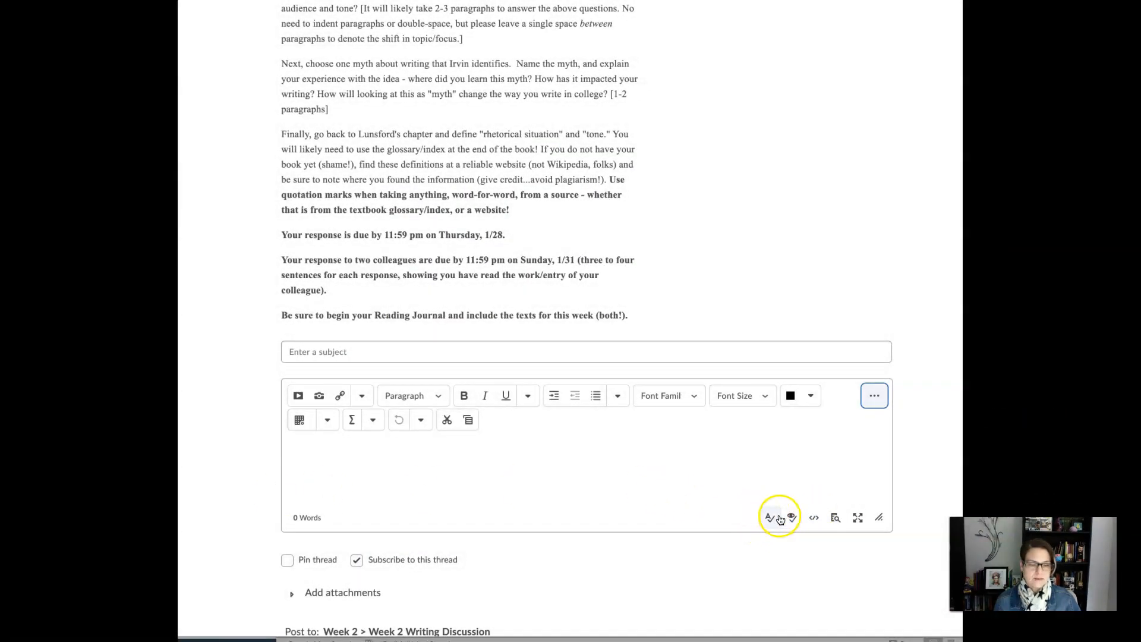
mouse_move(792, 518)
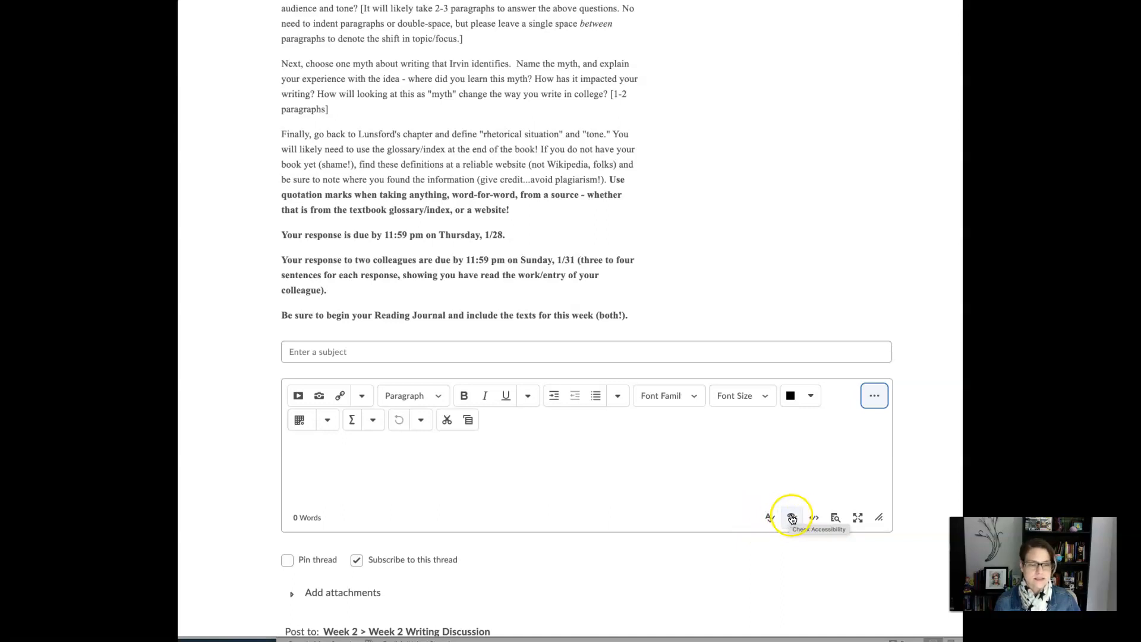
mouse_move(877, 518)
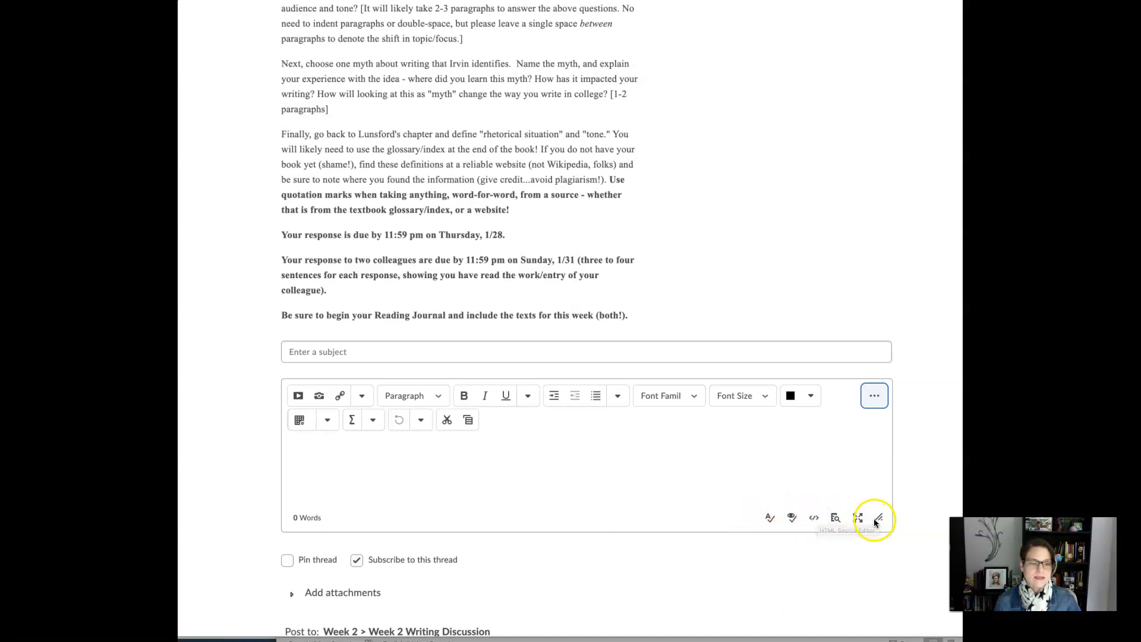
mouse_move(758, 513)
text(Showing the edits that microsoft will do for you...)
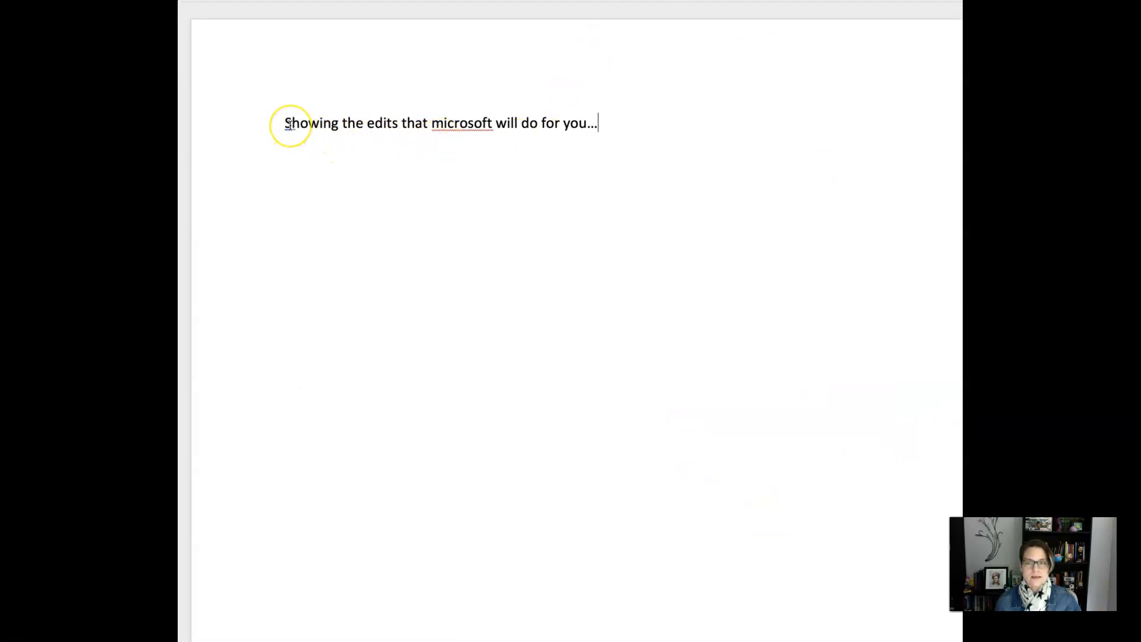
mouse_move(445, 125)
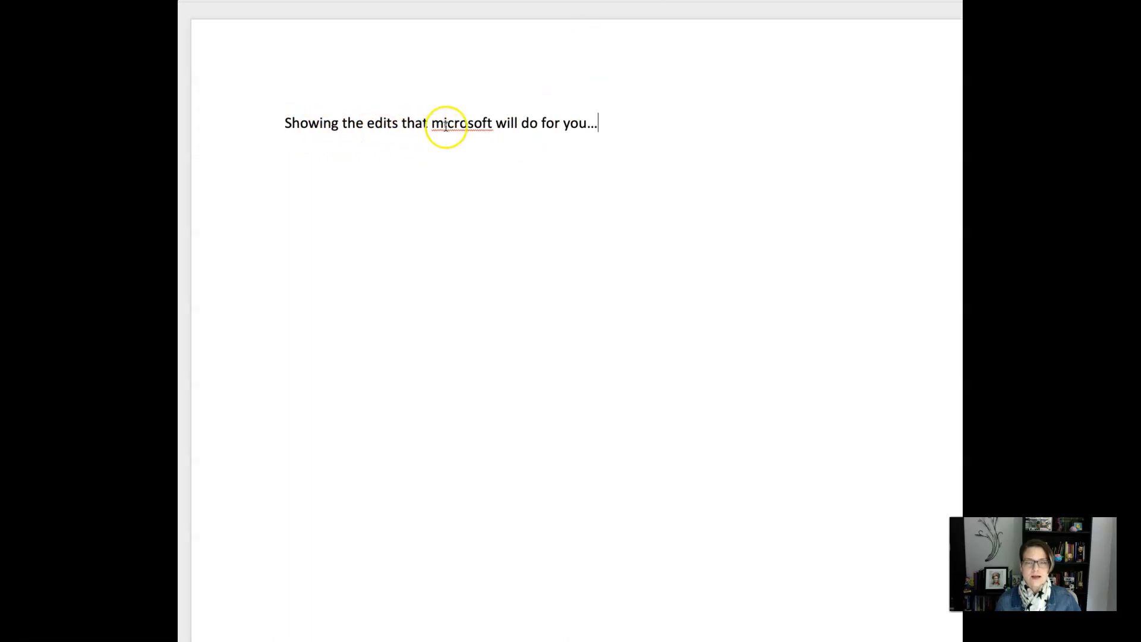
- Accept Word's spelling suggestion to capitalise 'microsoft' as 'Microsoft'
right_click(468, 124)
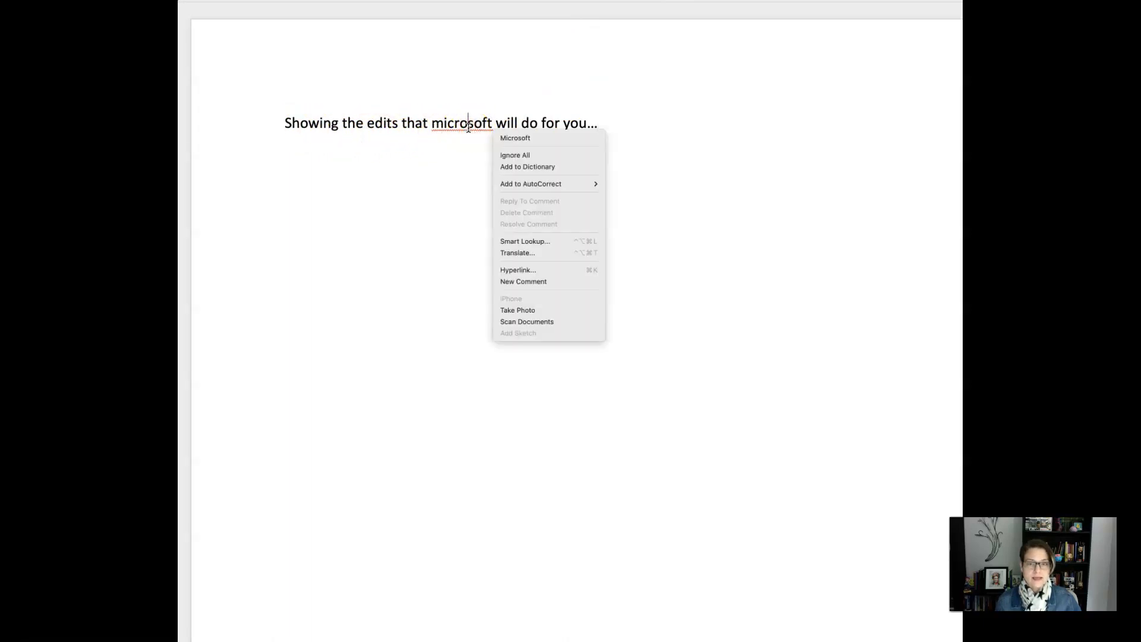
click(515, 137)
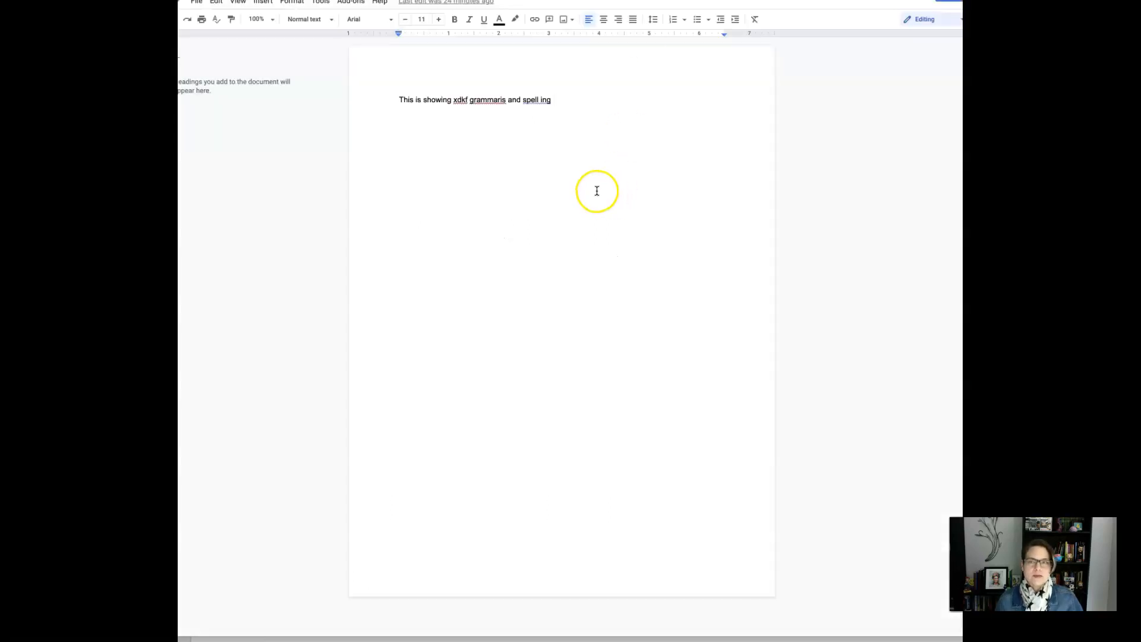
mouse_move(449, 100)
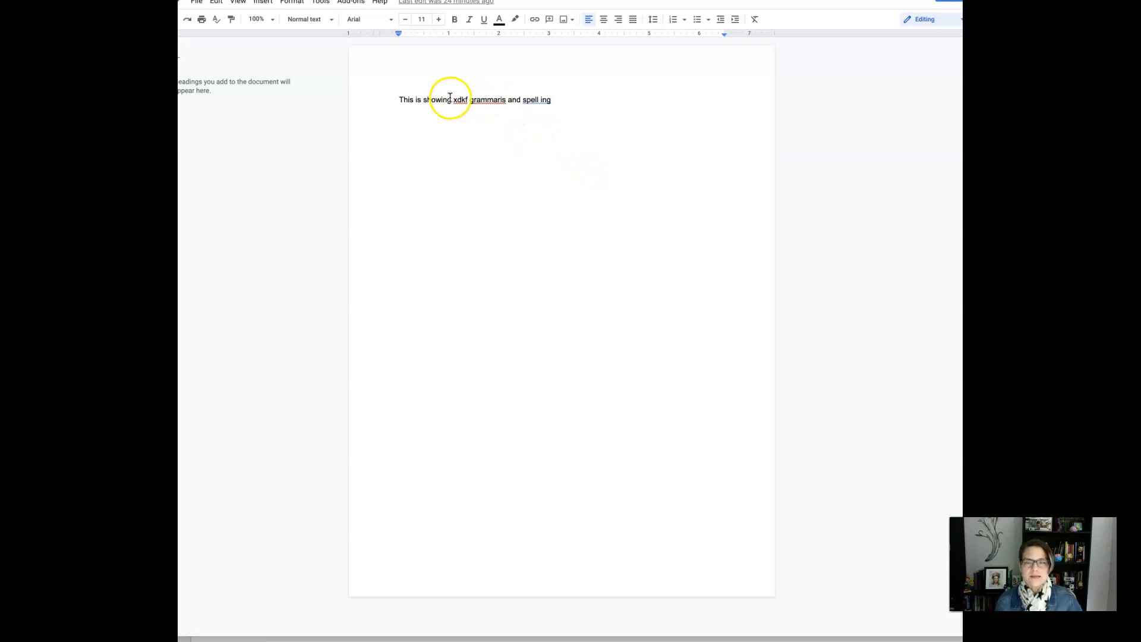
mouse_move(548, 108)
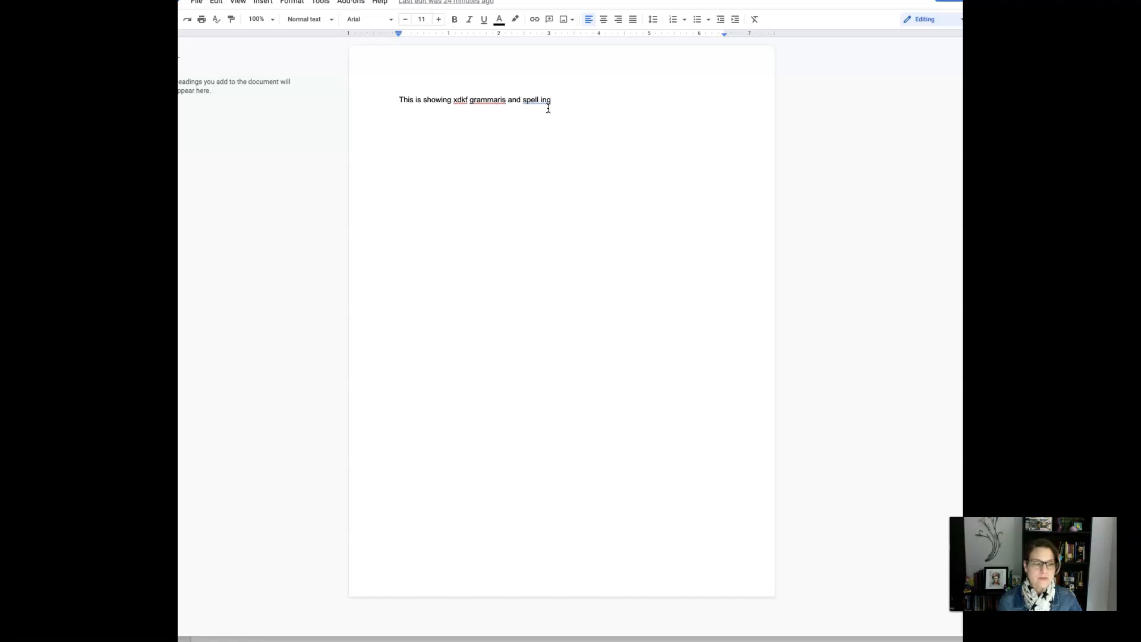
mouse_move(513, 125)
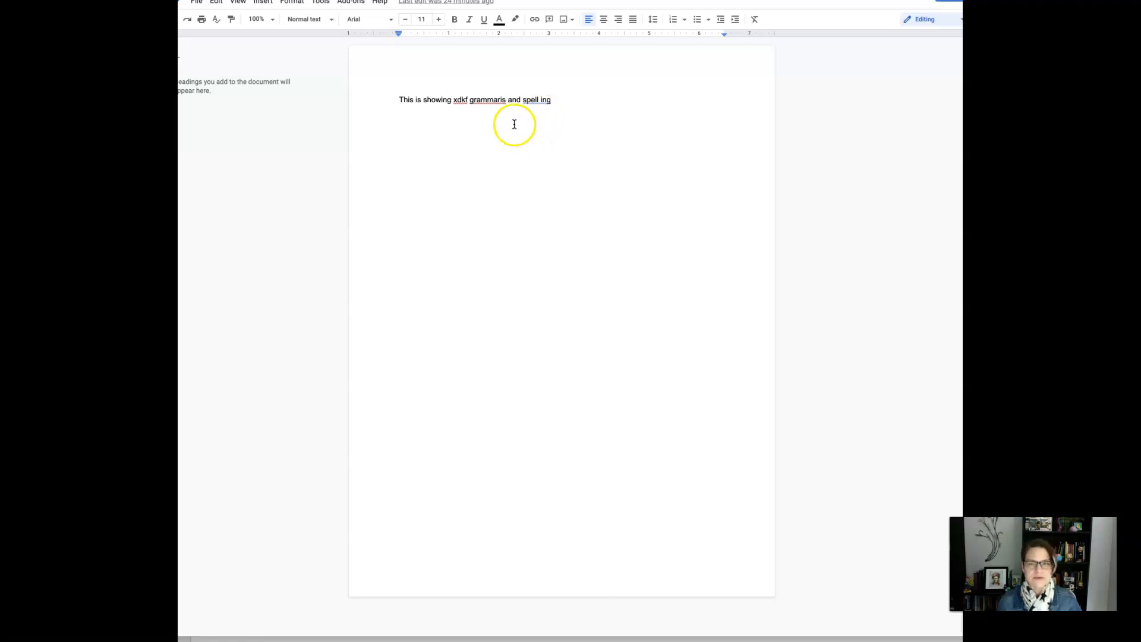
mouse_move(454, 104)
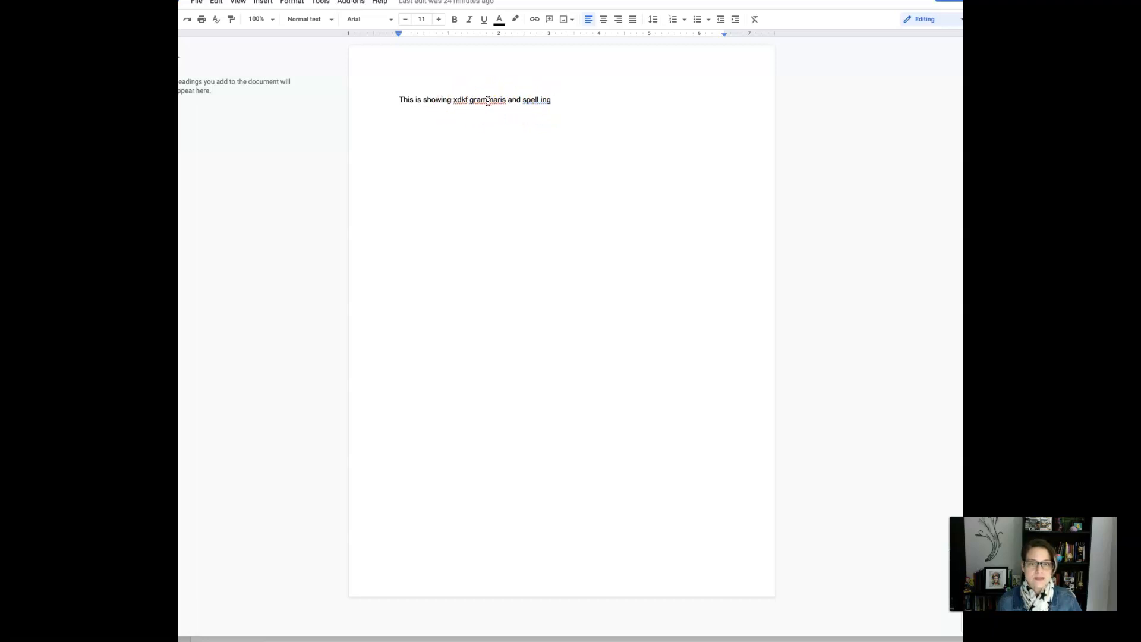
- Show Google Docs' spelling suggestions for the misspelled word 'grammaris'
right_click(487, 100)
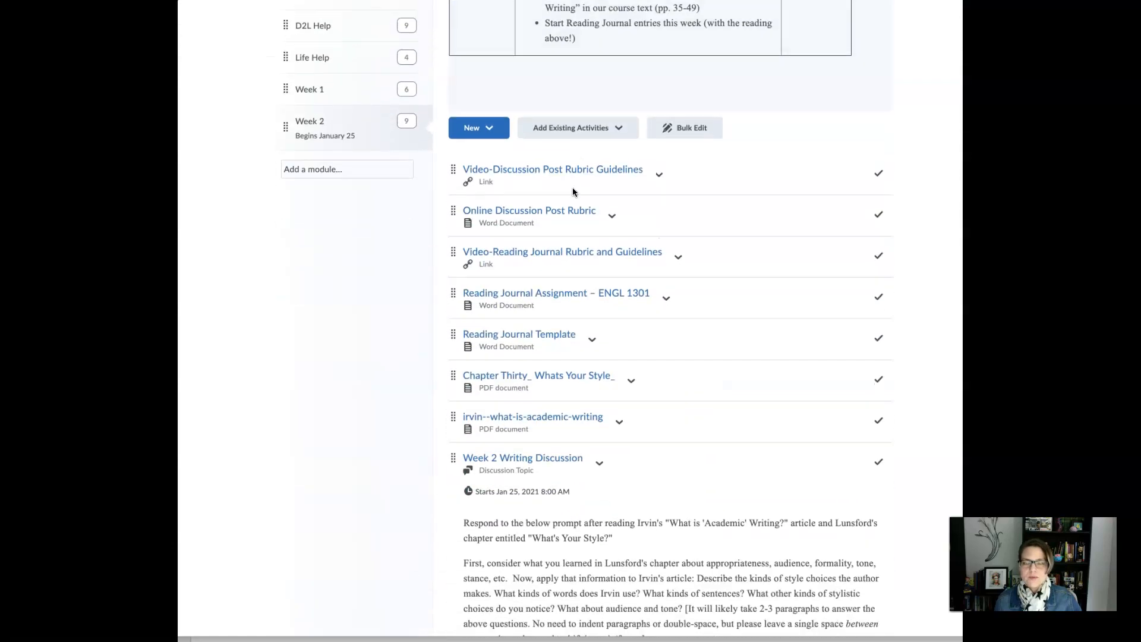
- Scroll the Week 2 module down to the Week 2 Quiz entry and its description
scroll(down, 3)
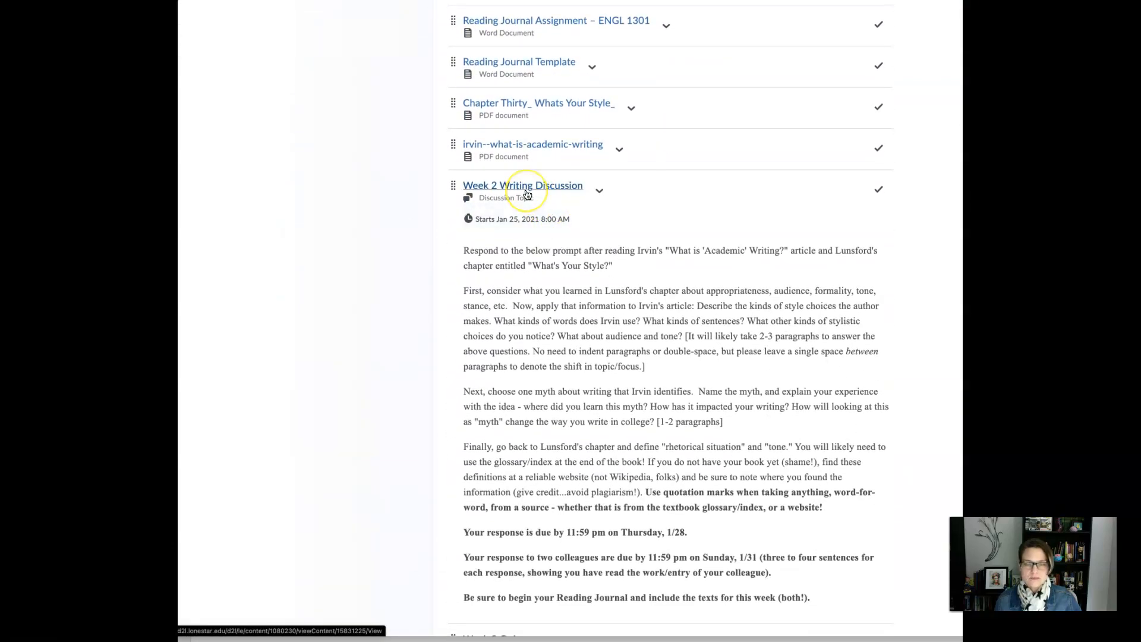
scroll(down, 3)
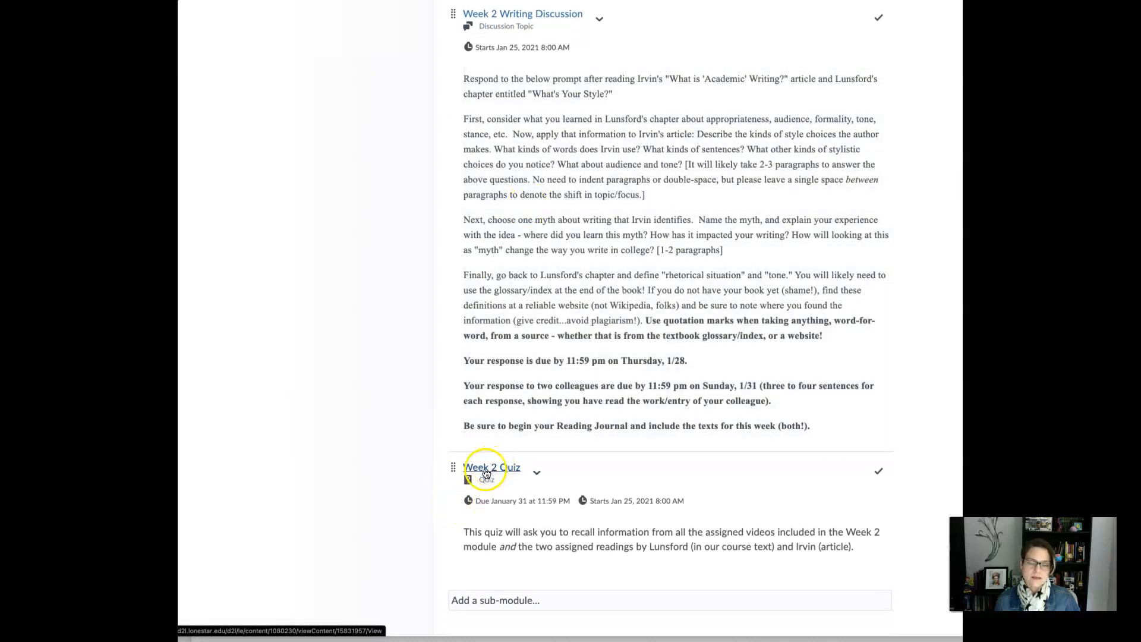
mouse_move(798, 544)
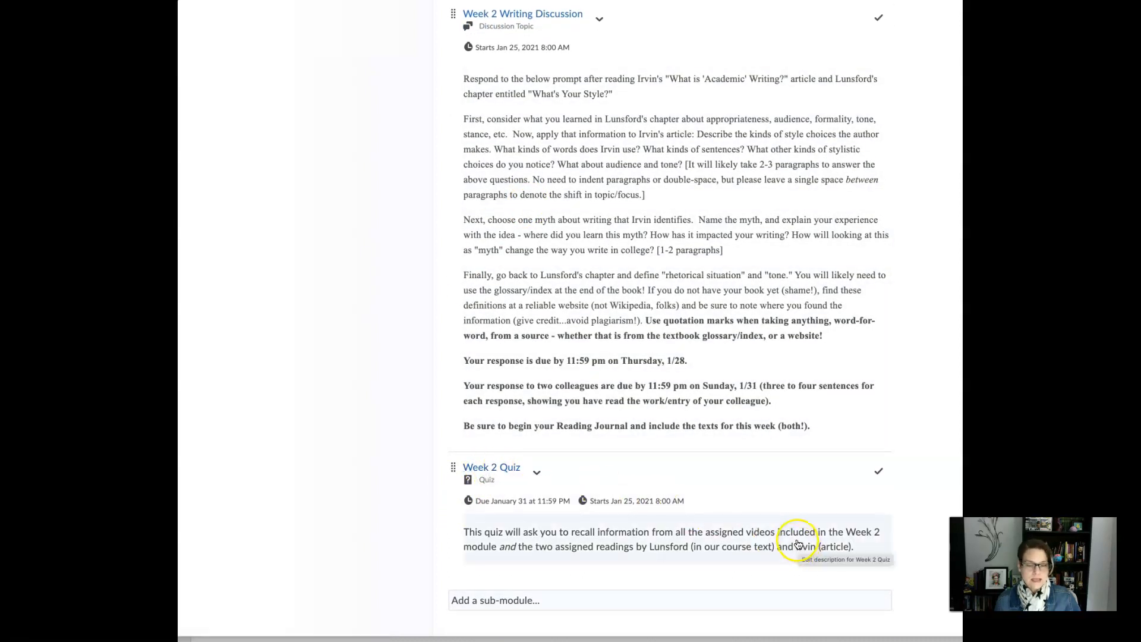